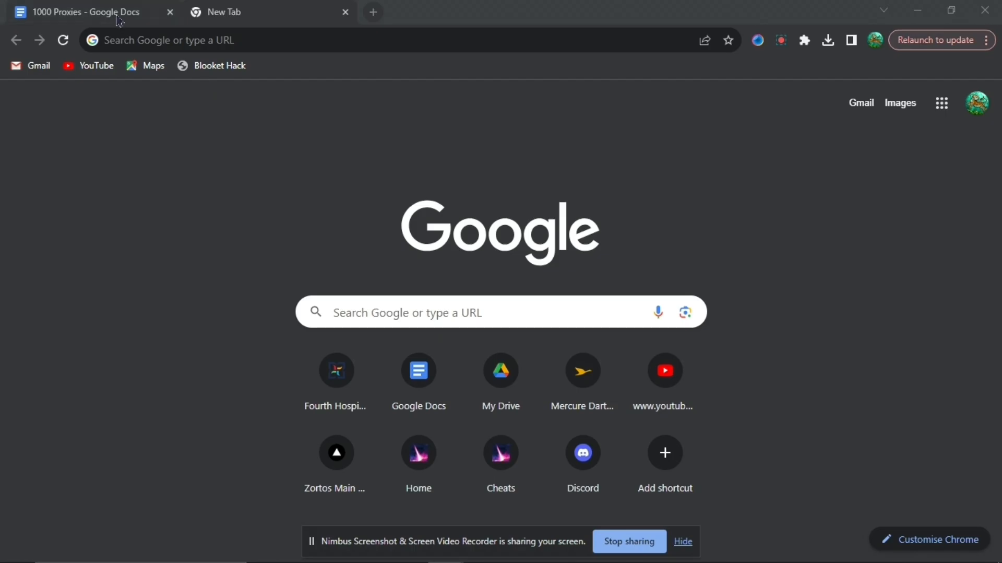
- Follow the joyridearoundthepark.5inas.cf proxy link from the 1000 Proxies document
click(84, 11)
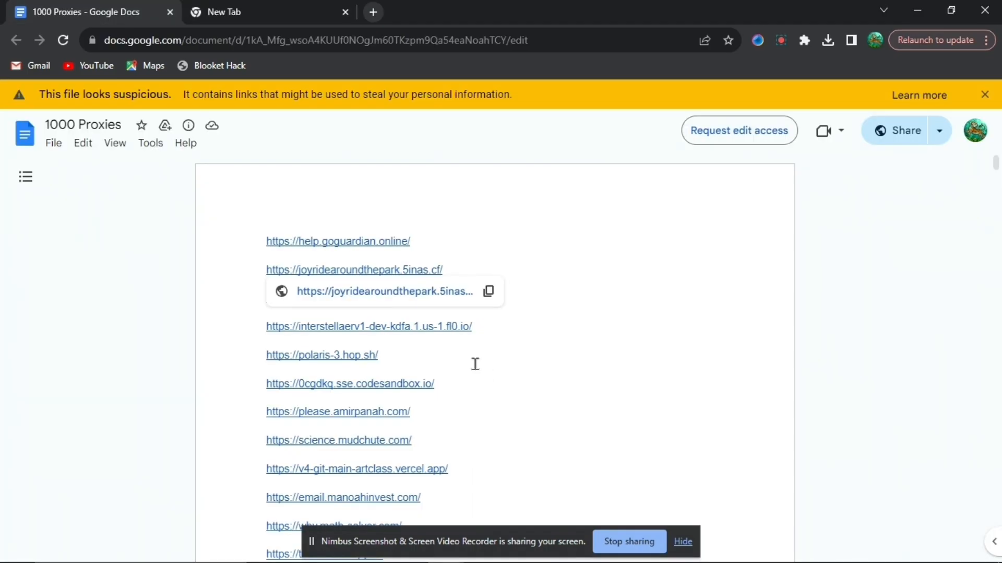
click(354, 269)
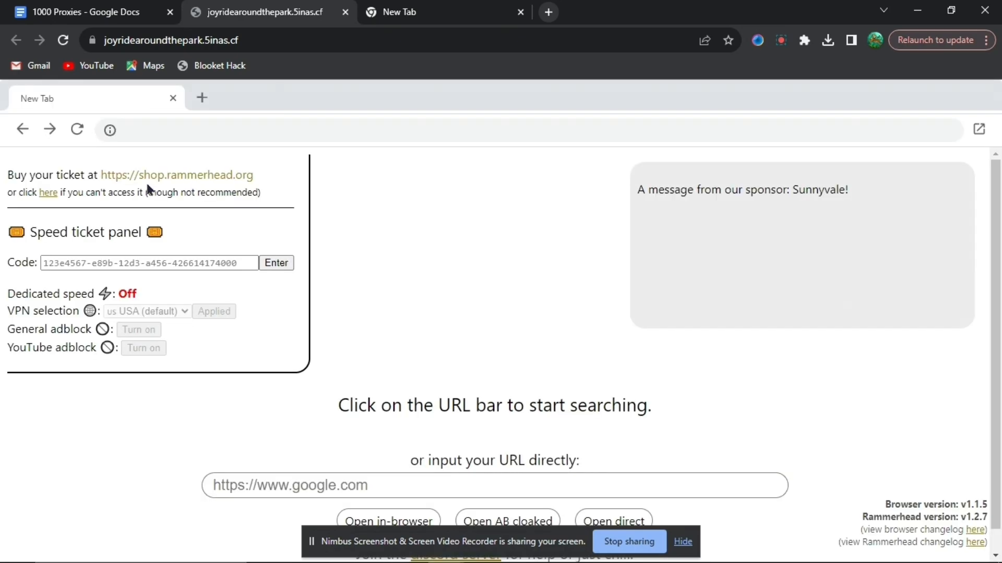
mouse_move(356, 485)
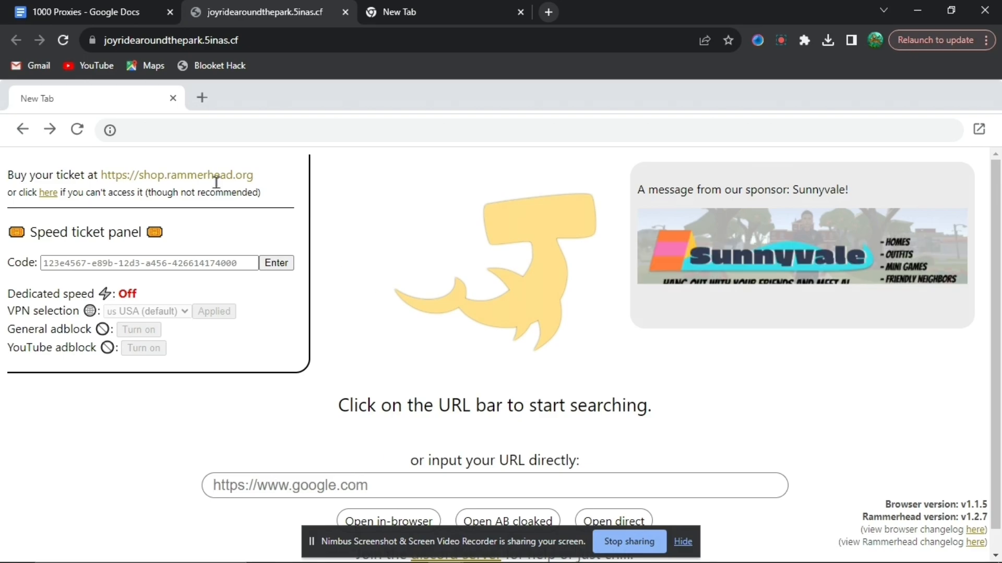
- Enter now.gg as the proxied URL so the games site loads inside Rammerhead
text(n)
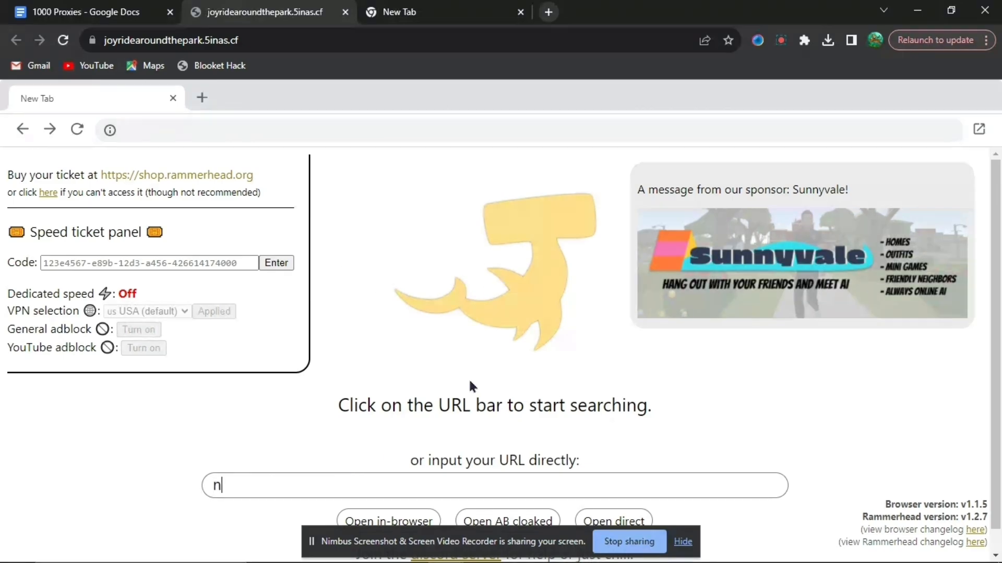
text(ow.g)
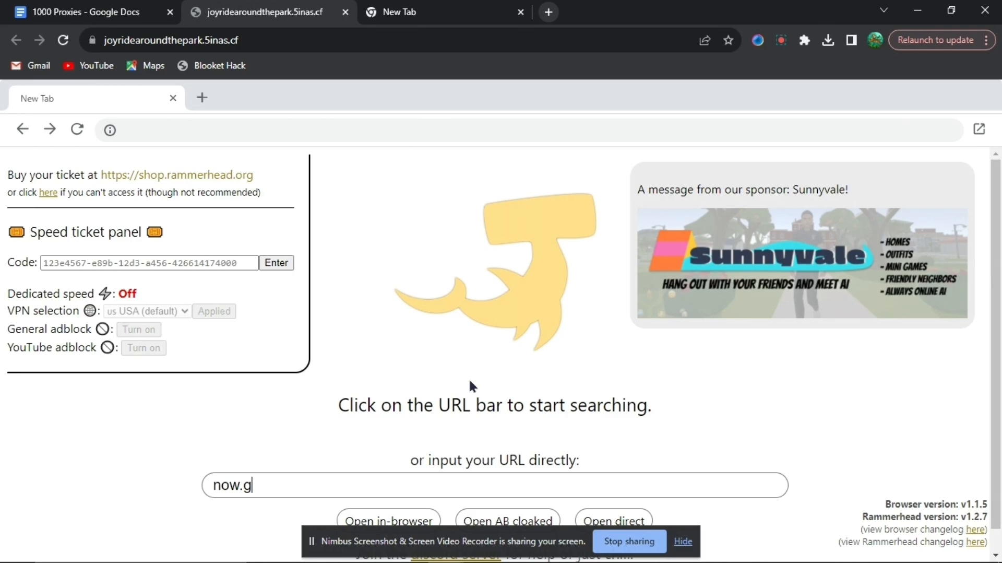
text(g)
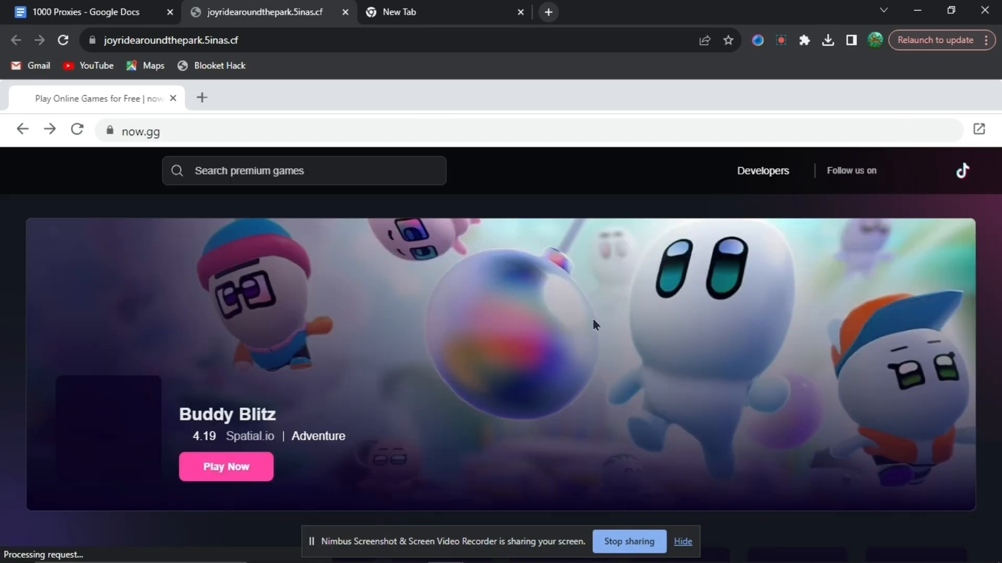
mouse_move(660, 313)
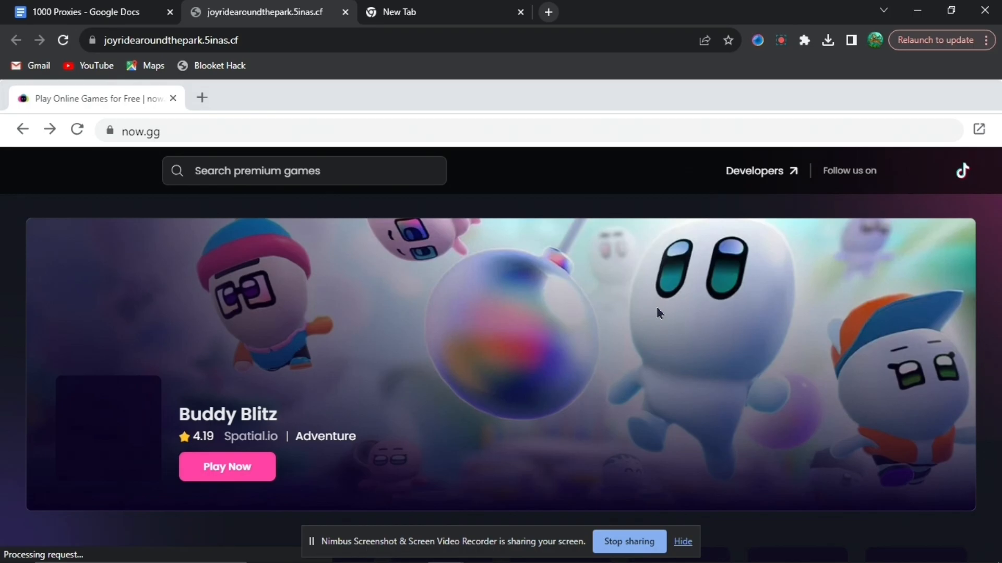
- Search the now.gg page for 'roblox' to highlight its two matching links
key(Ctrl+f)
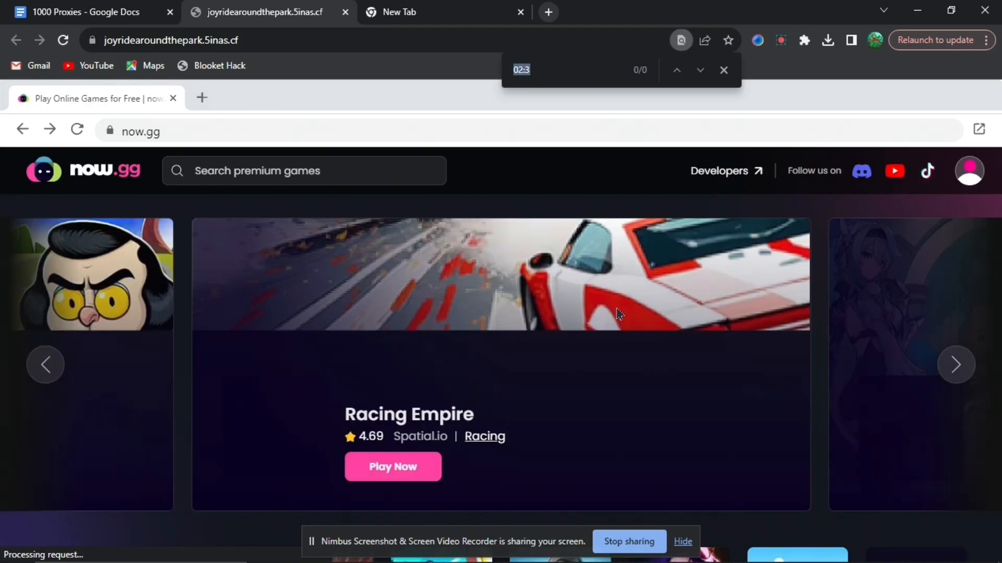
text(robloc)
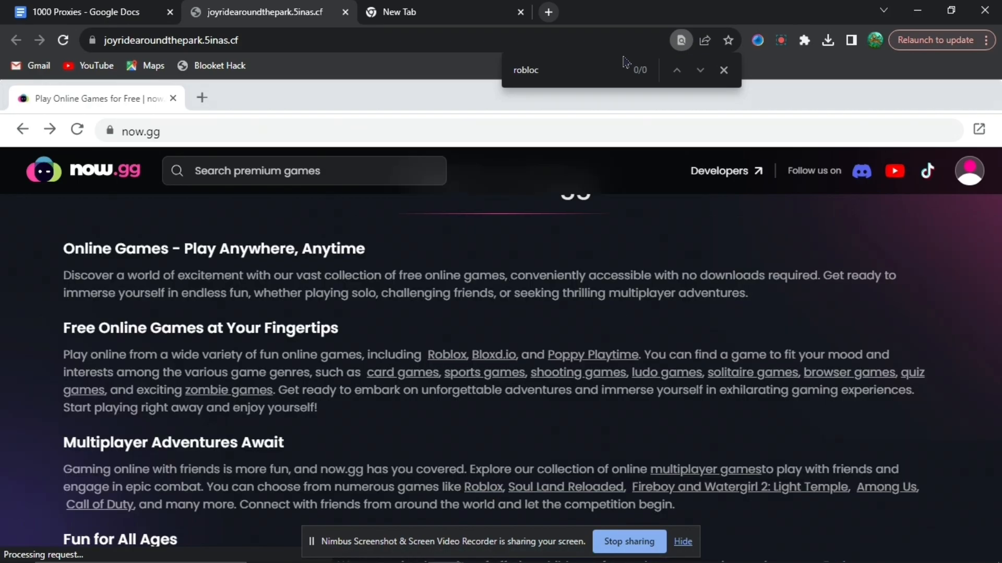
text(x)
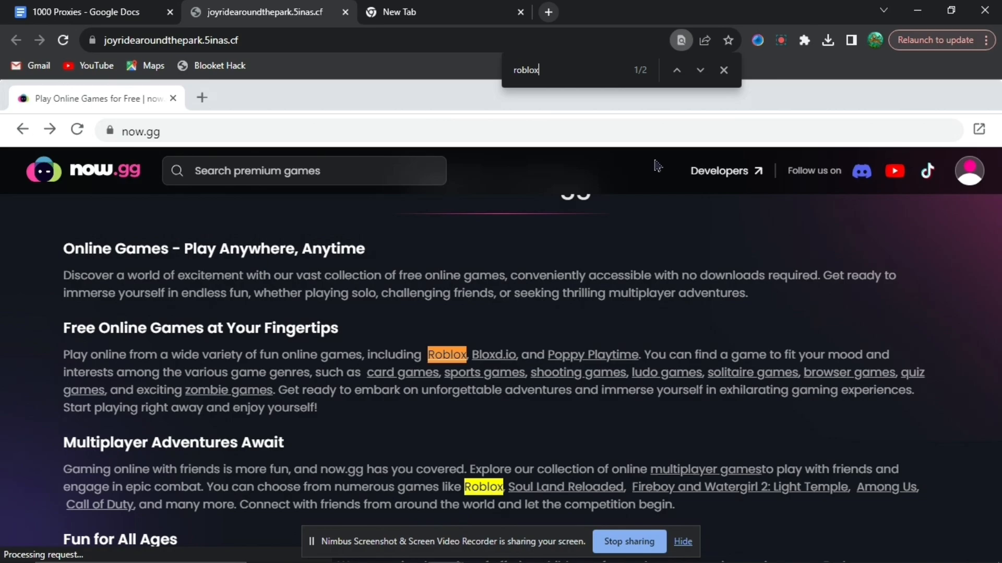
mouse_move(505, 514)
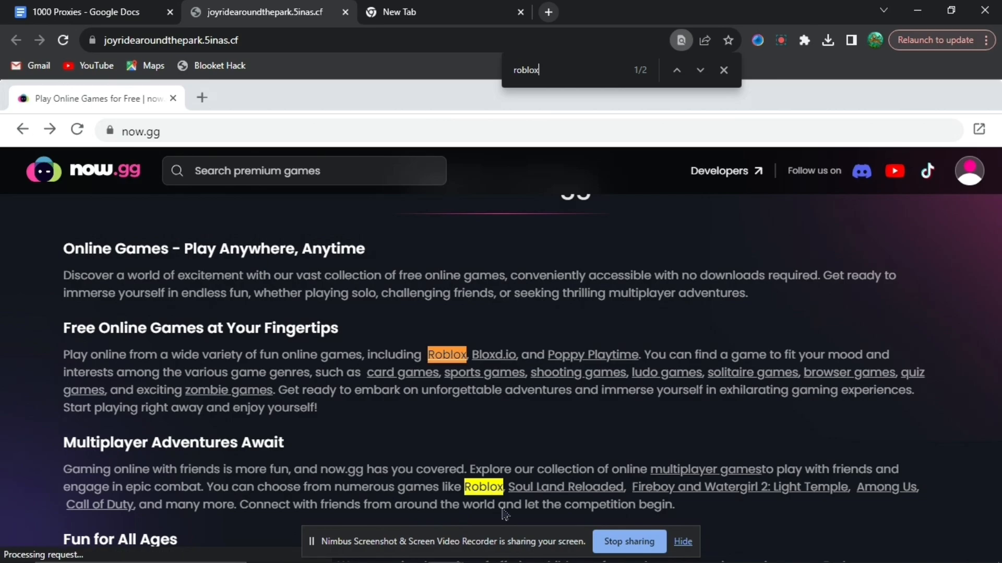
mouse_move(481, 438)
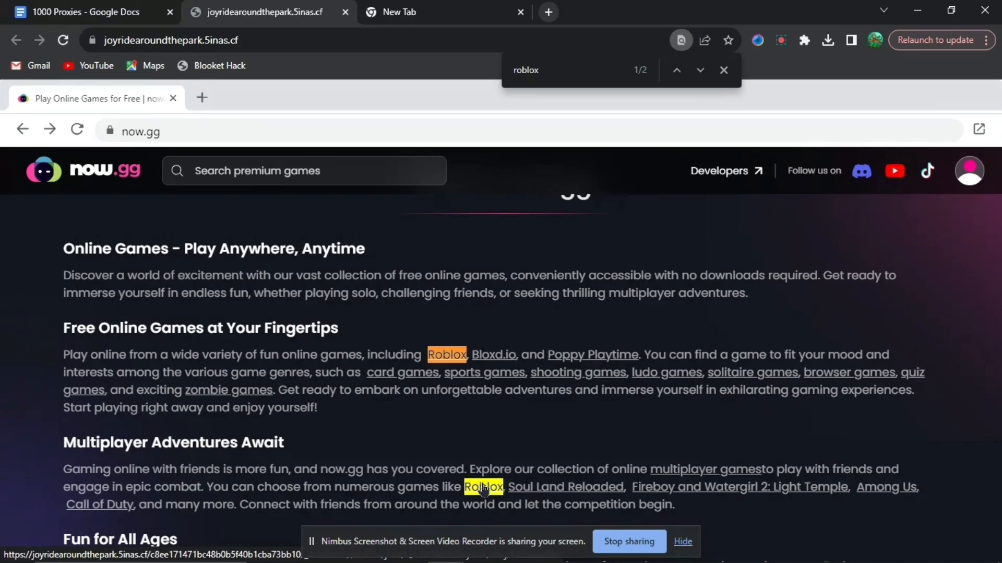
- Follow the Roblox link, dismiss the search and start Roblox to reach Preparing to launch
click(484, 487)
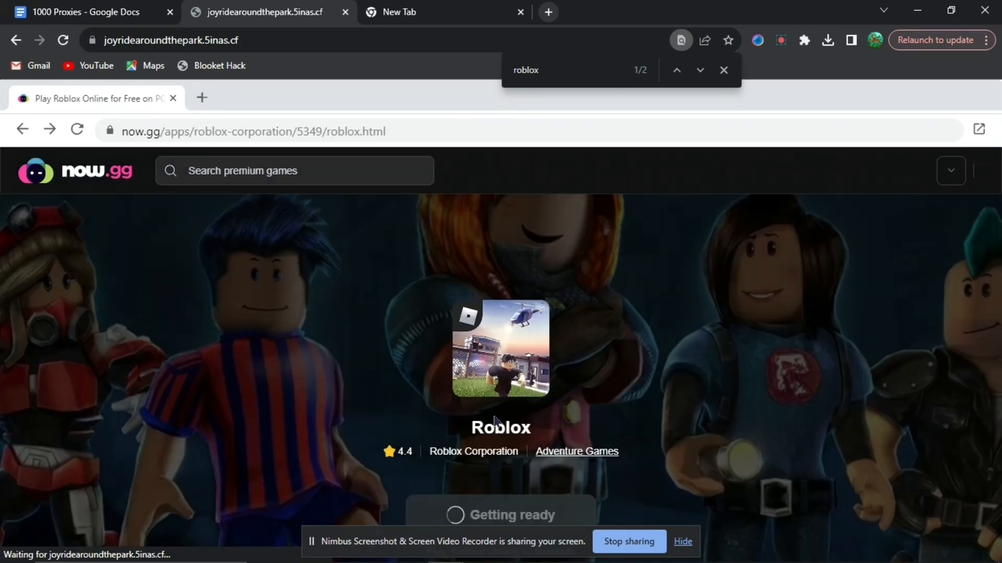
scroll(down, 3)
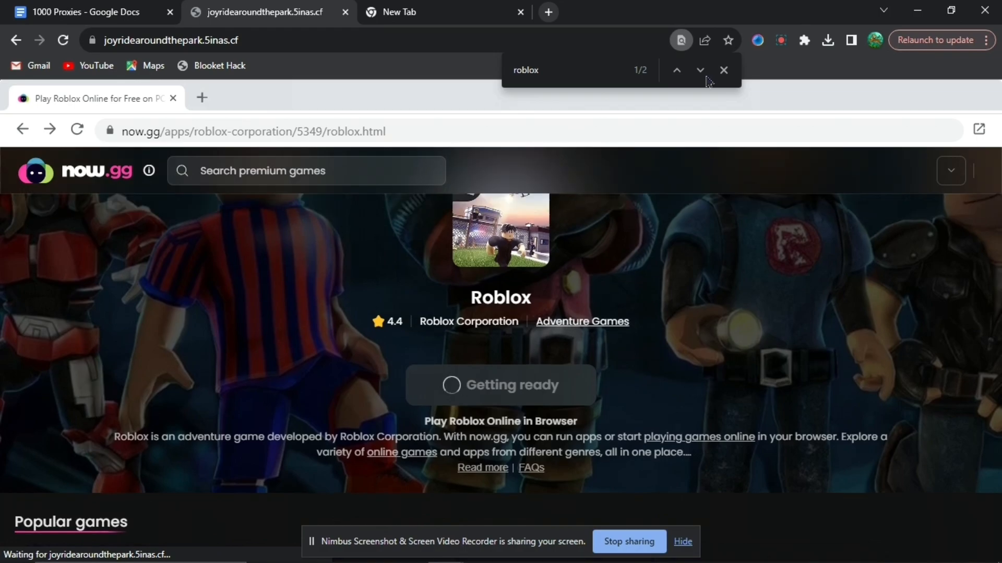
click(723, 70)
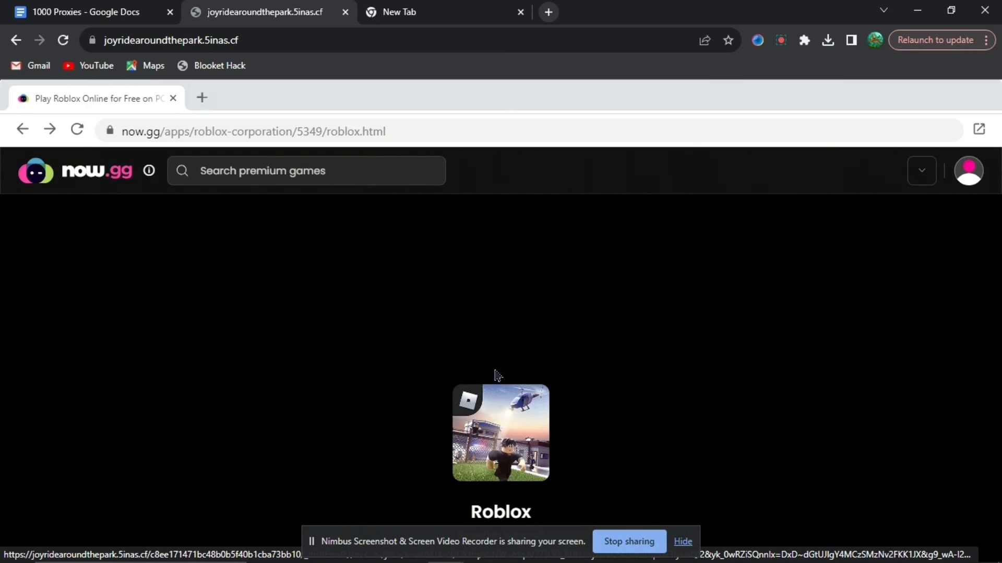
click(500, 432)
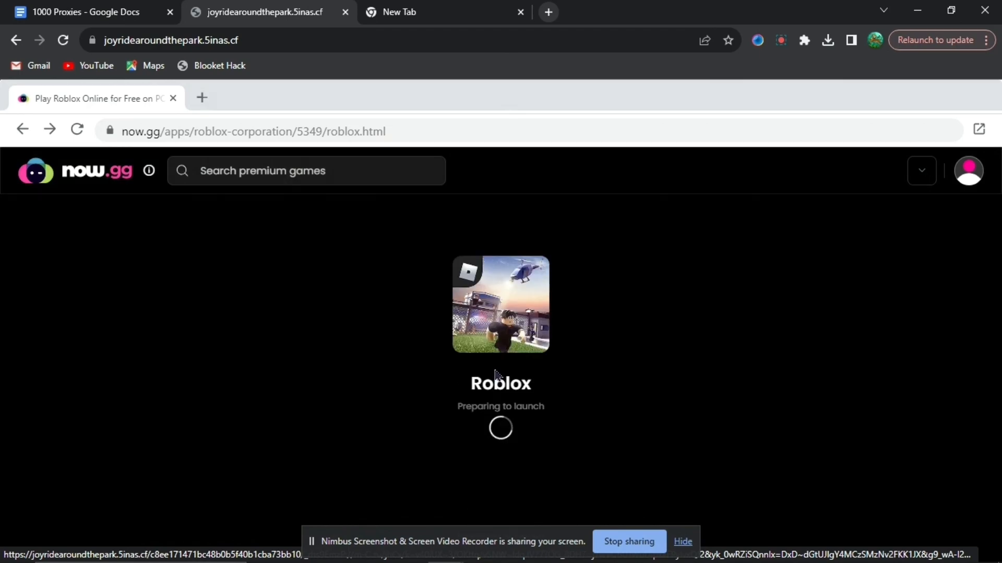